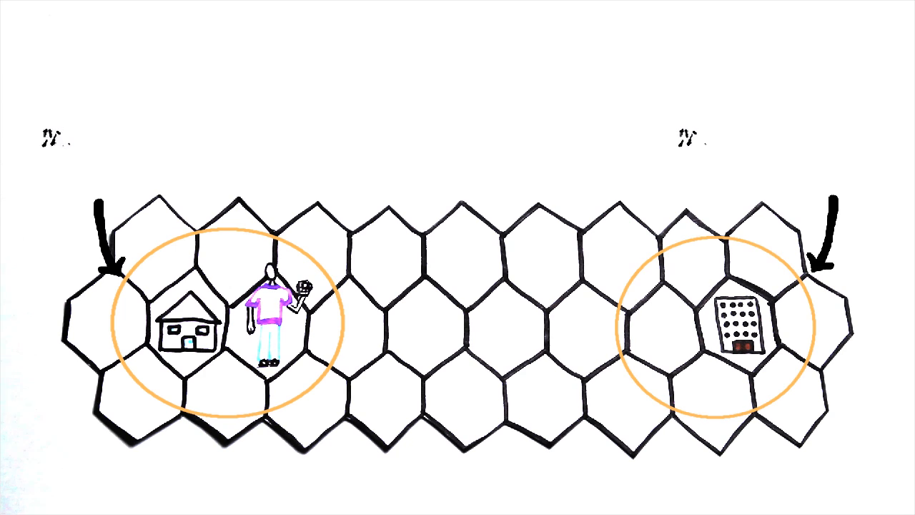
type("WiFi Hot Spot location")
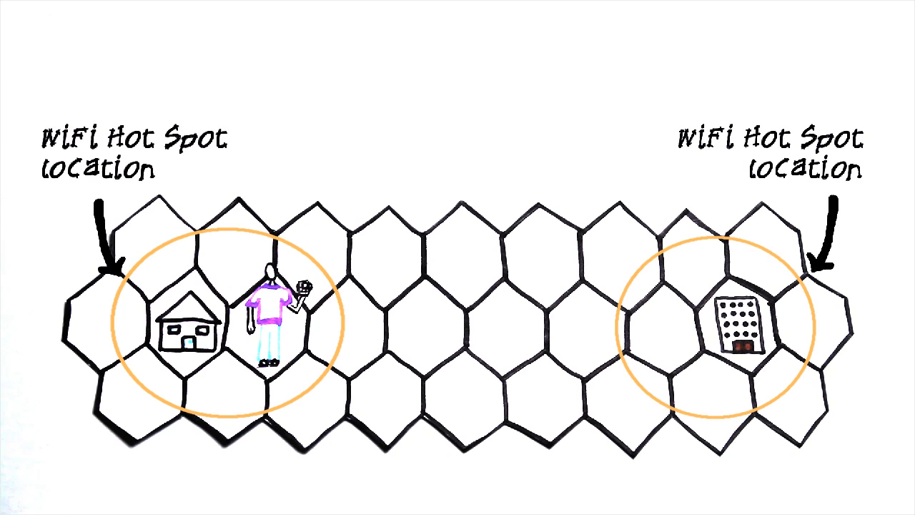